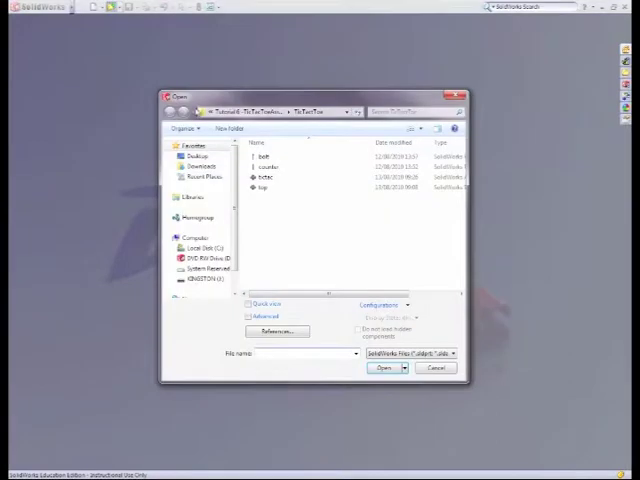
{"action": "mouse_move", "coordinate": [262, 178]}
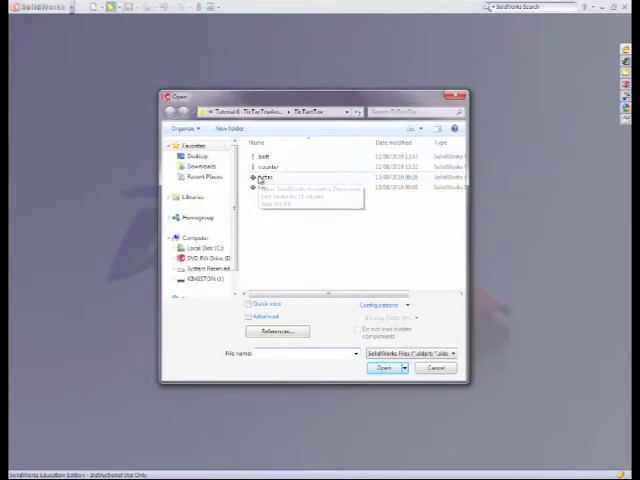
- Open the tic-tac-toe assembly file from the Open dialog
{"action": "left_click", "coordinate": [264, 176]}
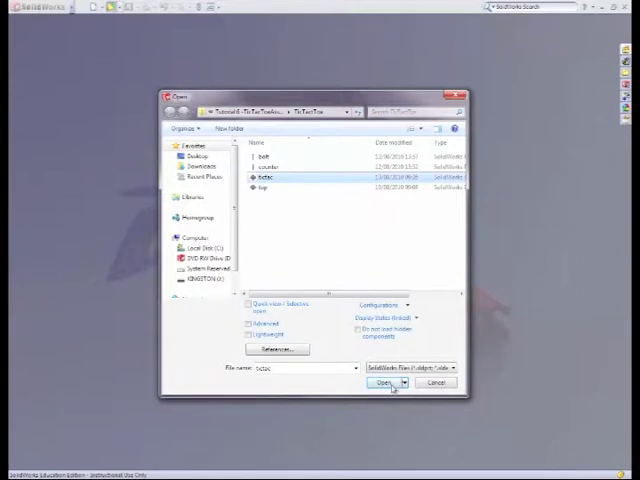
{"action": "left_click", "coordinate": [380, 382]}
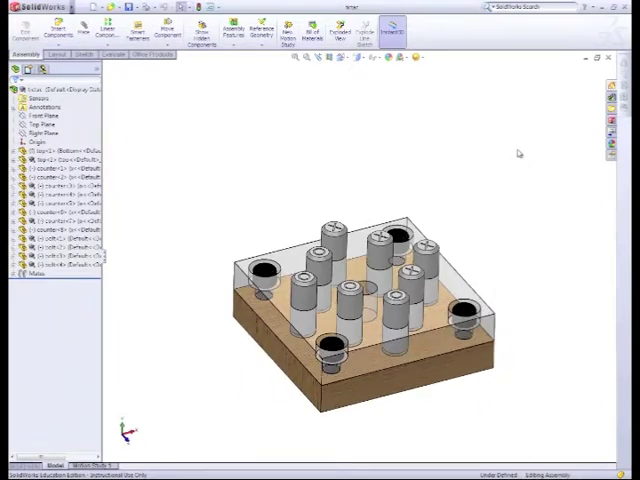
{"action": "mouse_move", "coordinate": [558, 92]}
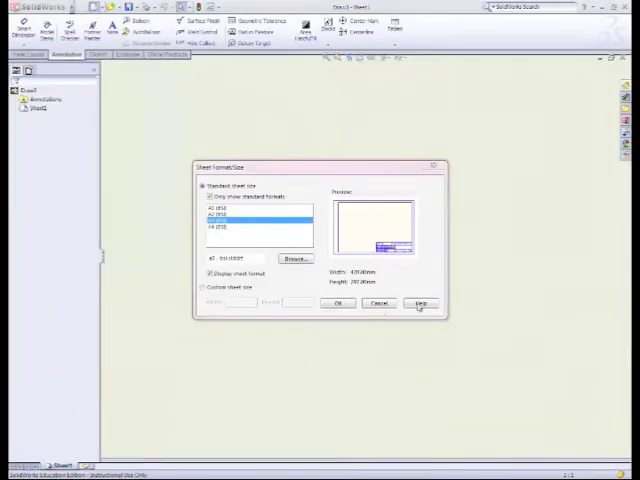
{"action": "mouse_move", "coordinate": [292, 188]}
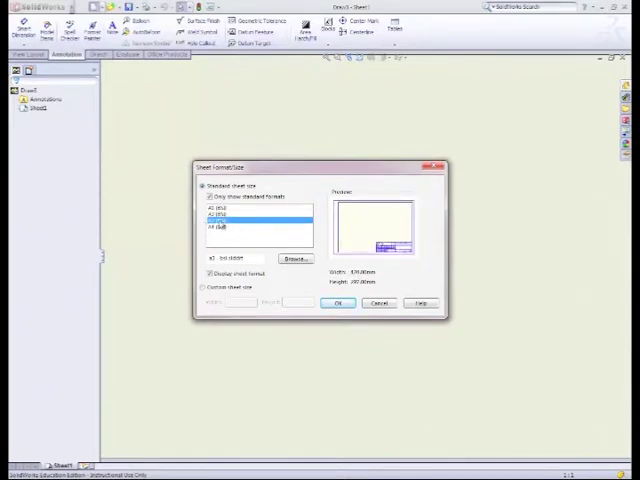
- Choose the A3 standard sheet size for the new assembly drawing
{"action": "left_click", "coordinate": [218, 220]}
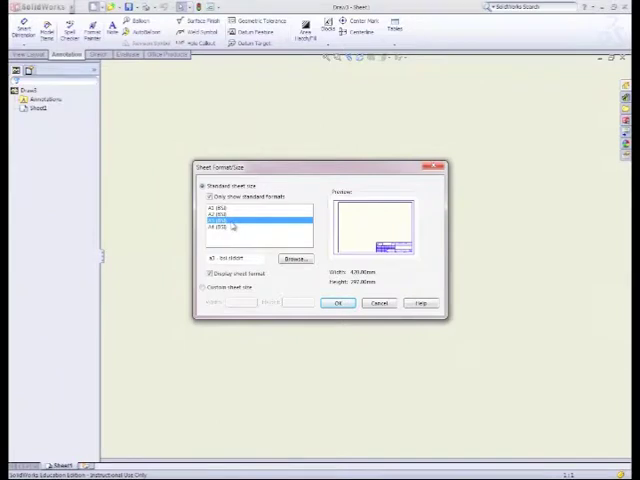
{"action": "left_click", "coordinate": [224, 230]}
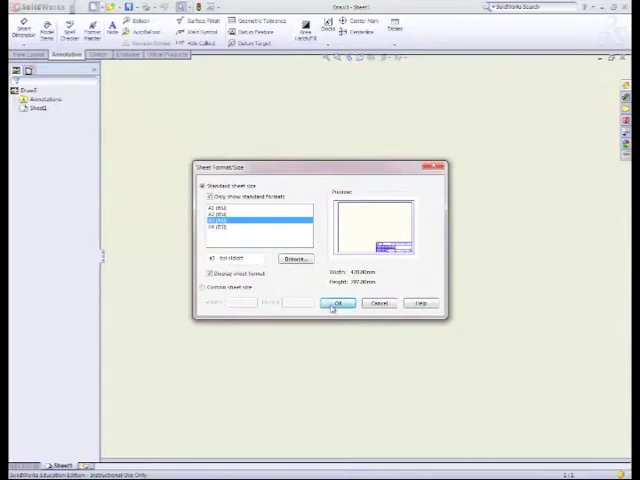
- Confirm the A3 sheet format so the blank sheet with title block is ready
{"action": "left_click", "coordinate": [338, 304]}
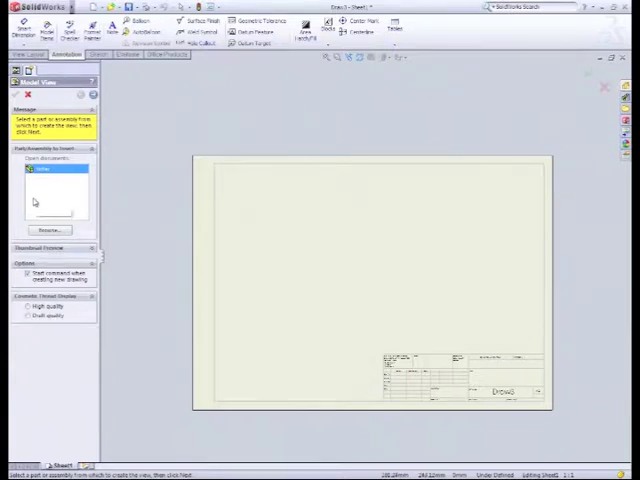
{"action": "mouse_move", "coordinate": [248, 300]}
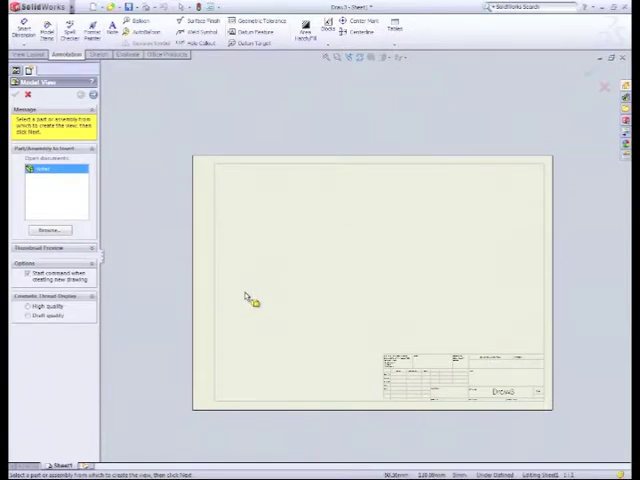
{"action": "mouse_move", "coordinate": [340, 236]}
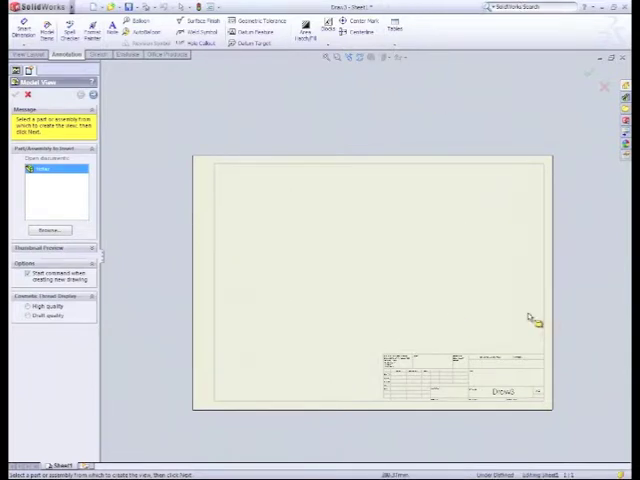
{"action": "mouse_move", "coordinate": [400, 328]}
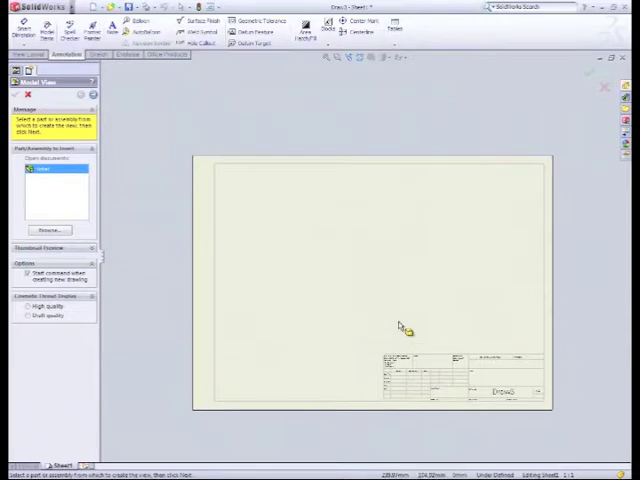
{"action": "mouse_move", "coordinate": [344, 344]}
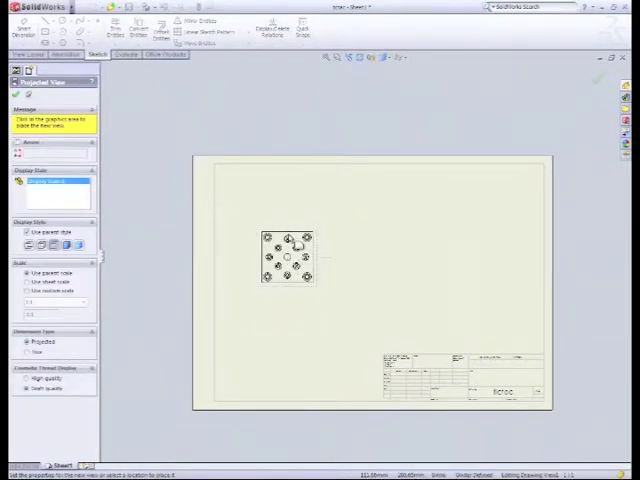
- Place the top view on the sheet and a projected side view to its right
{"action": "left_click", "coordinate": [288, 192]}
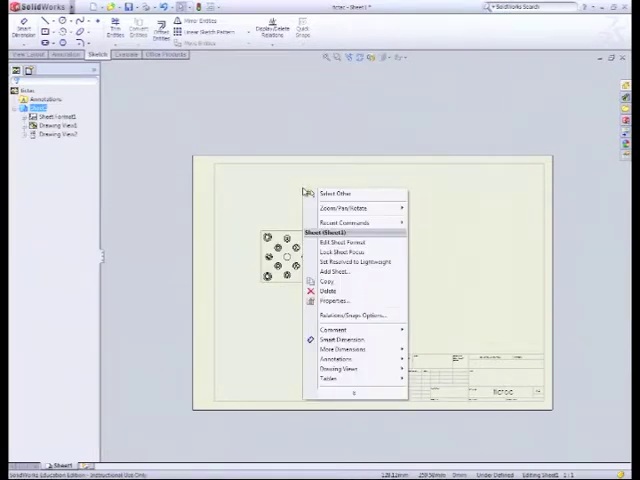
{"action": "mouse_move", "coordinate": [268, 172]}
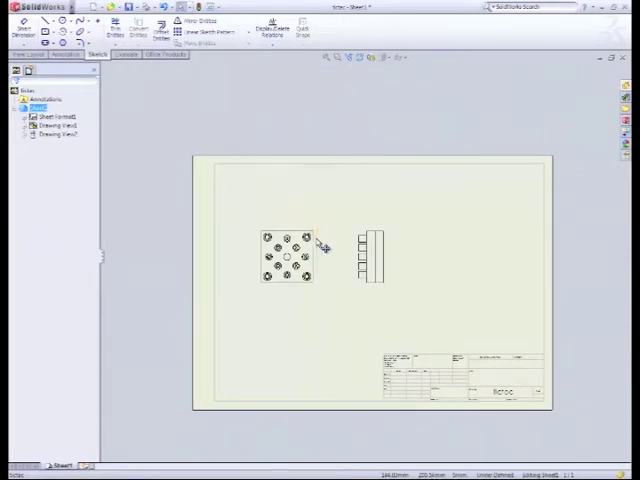
{"action": "left_click", "coordinate": [300, 256]}
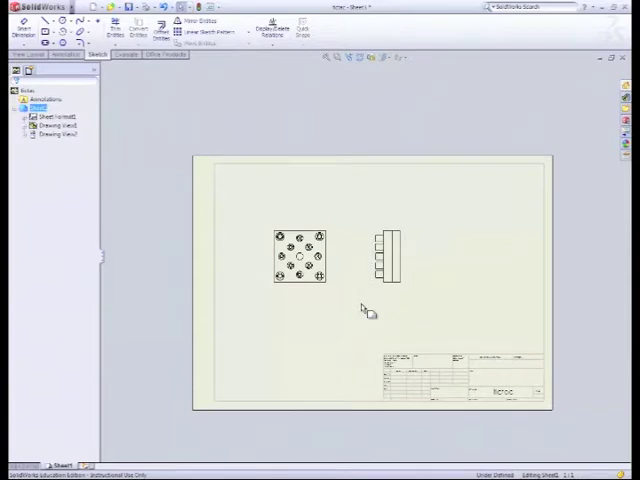
- Set a larger sheet scale in Sheet Properties so both views appear bigger
{"action": "right_click", "coordinate": [368, 310]}
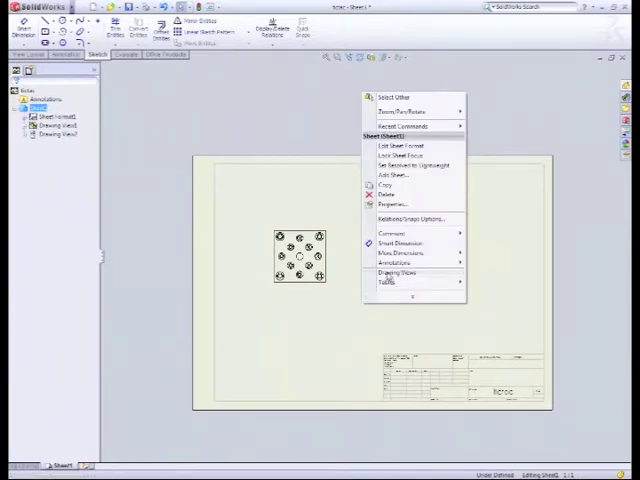
{"action": "left_click", "coordinate": [386, 202]}
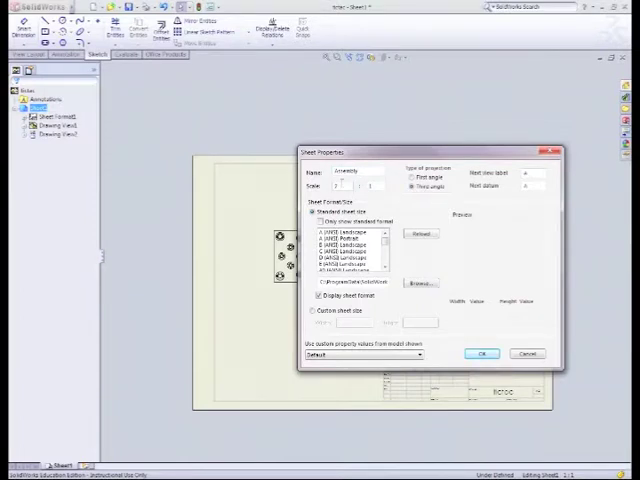
{"action": "left_click", "coordinate": [480, 352]}
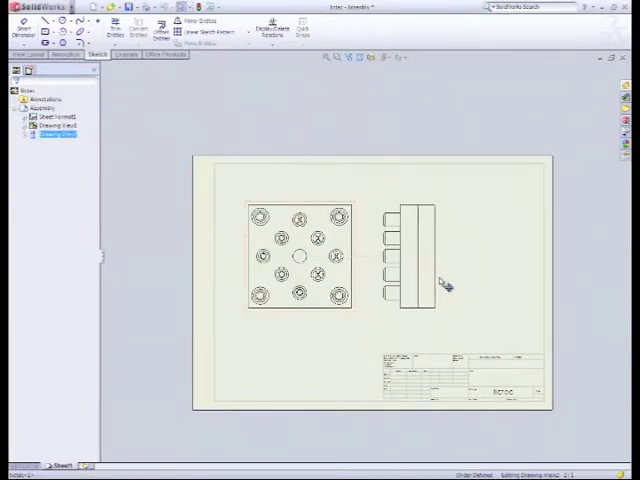
- Select the side view to edit its display options in the PropertyManager
{"action": "left_click", "coordinate": [416, 250]}
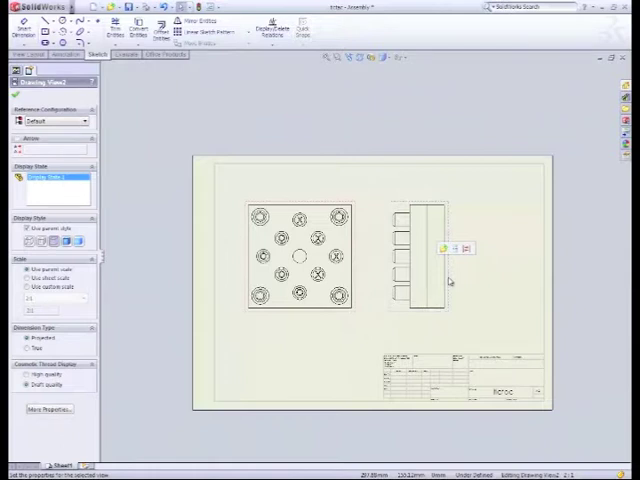
{"action": "mouse_move", "coordinate": [478, 278]}
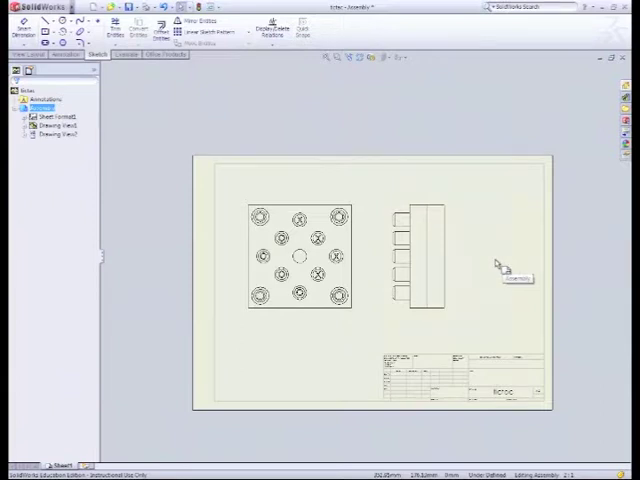
{"action": "mouse_move", "coordinate": [484, 240]}
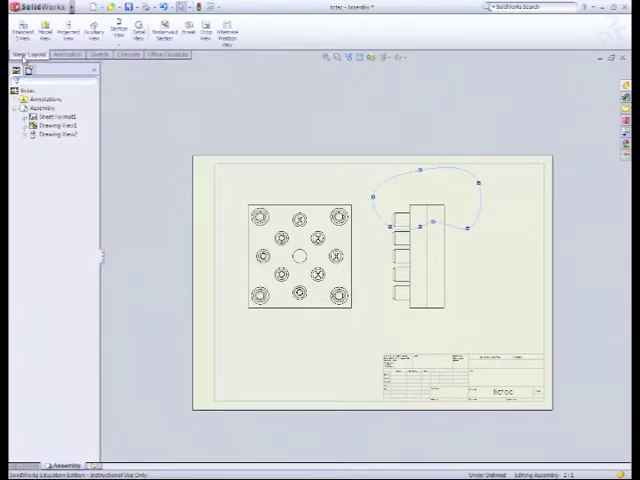
{"action": "mouse_move", "coordinate": [164, 28]}
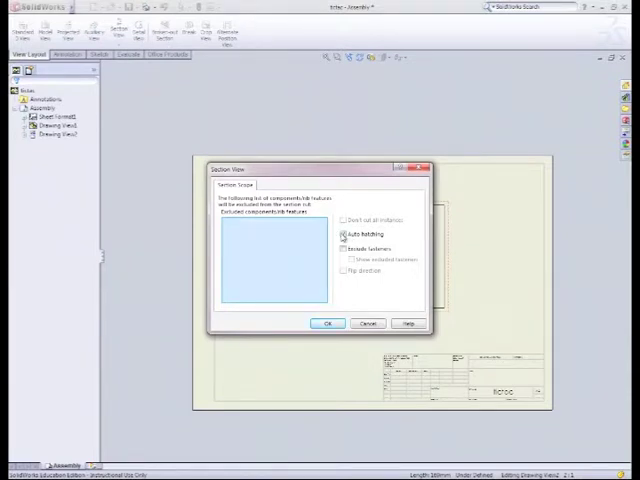
- Confirm the section scope to complete the cut-away in the side view
{"action": "left_click", "coordinate": [340, 248]}
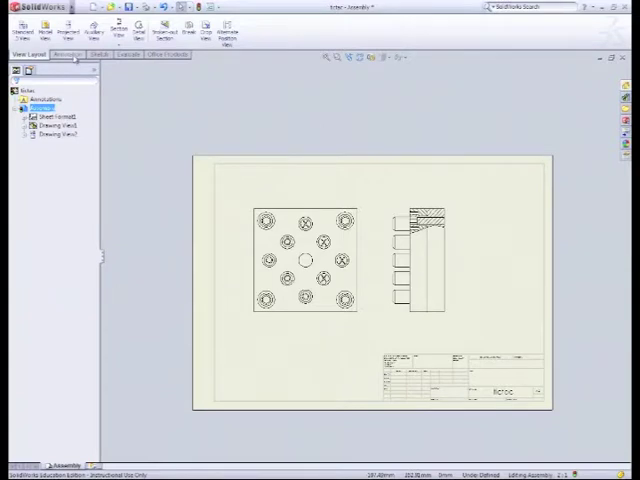
{"action": "left_click", "coordinate": [64, 54]}
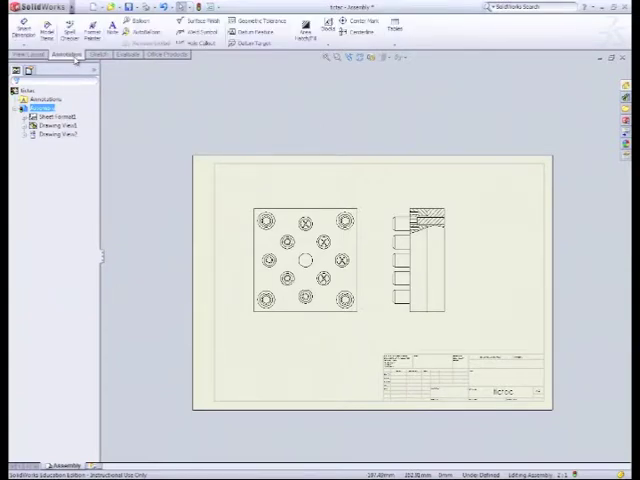
{"action": "mouse_move", "coordinate": [352, 24]}
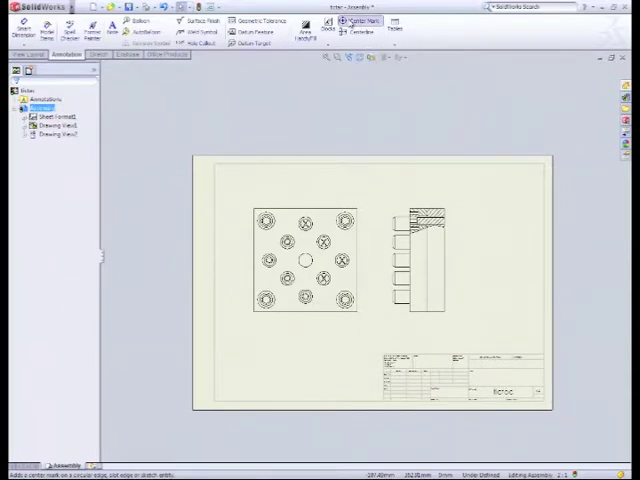
- Add centre marks to holes in the top view of the board
{"action": "left_click", "coordinate": [352, 22]}
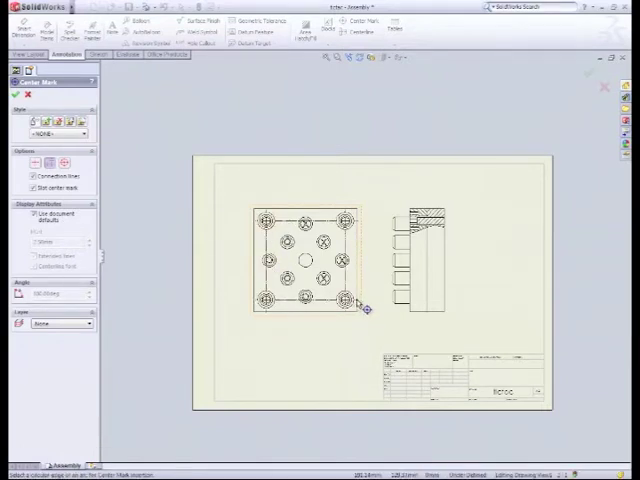
{"action": "left_click", "coordinate": [16, 92]}
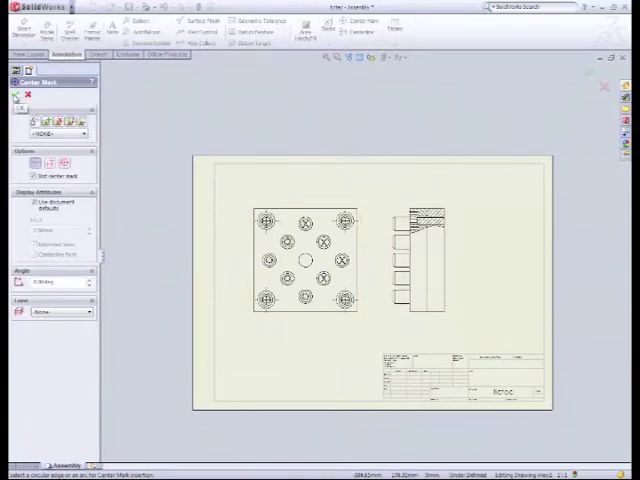
{"action": "left_click", "coordinate": [16, 96]}
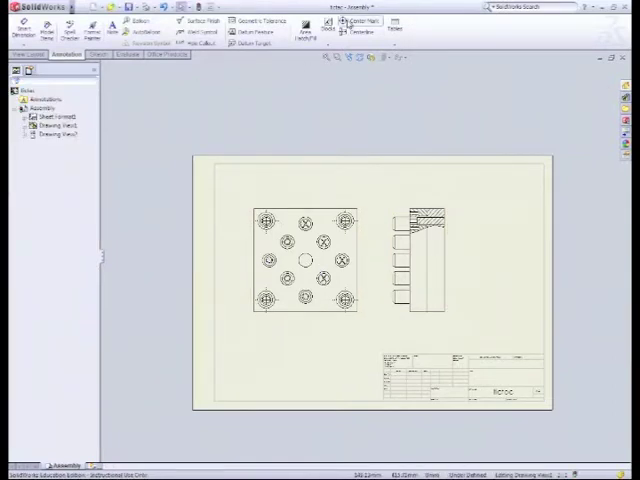
- Mark the remaining unmarked holes in the top view with centre marks
{"action": "left_click", "coordinate": [358, 22]}
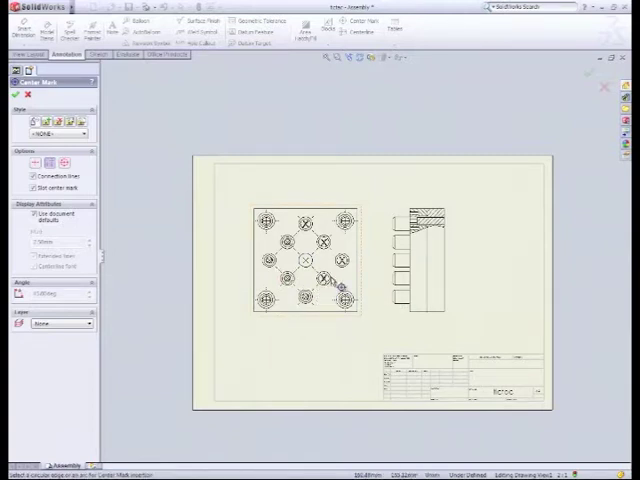
{"action": "mouse_move", "coordinate": [344, 280]}
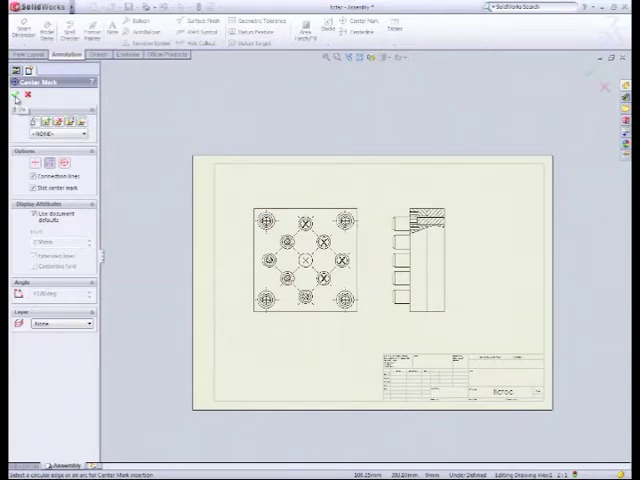
{"action": "left_click", "coordinate": [16, 96]}
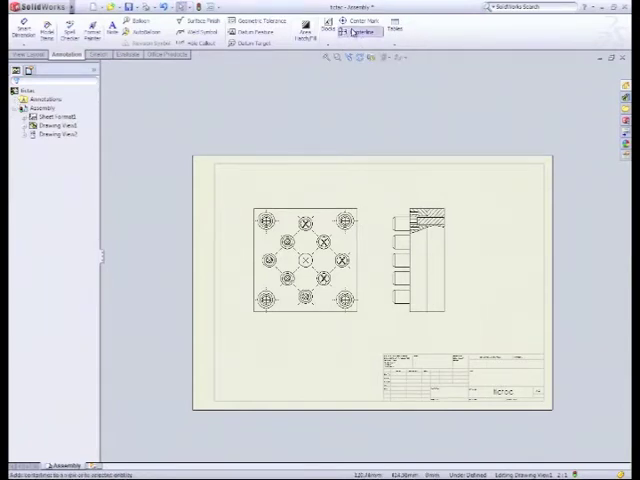
- Start the Centerline tool for the rows of holes in the top view
{"action": "left_click", "coordinate": [358, 32]}
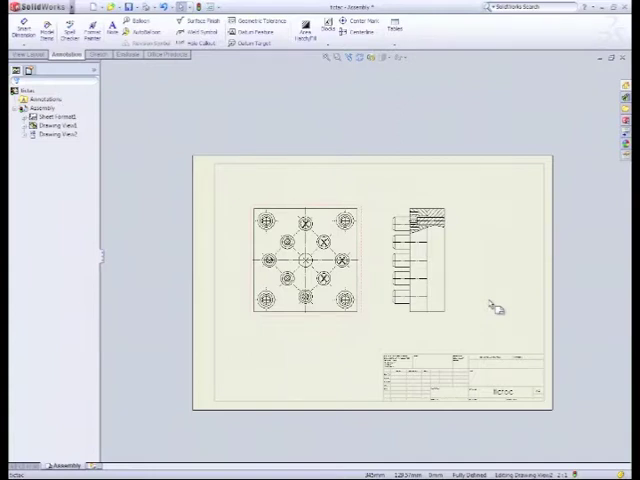
{"action": "mouse_move", "coordinate": [504, 334]}
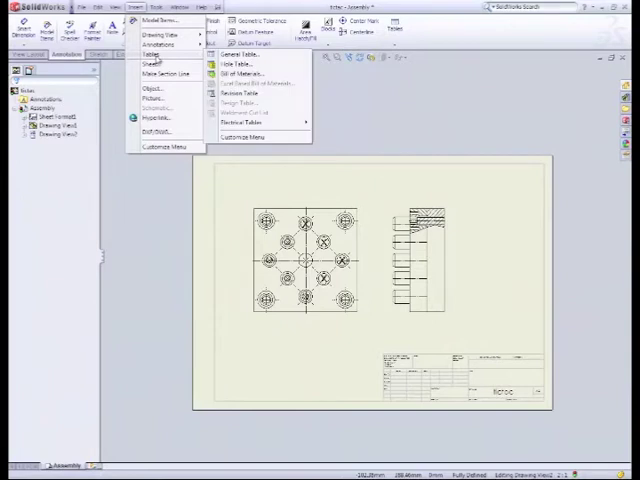
- Insert a bill of materials table listing item number, part number and description
{"action": "left_click", "coordinate": [248, 72]}
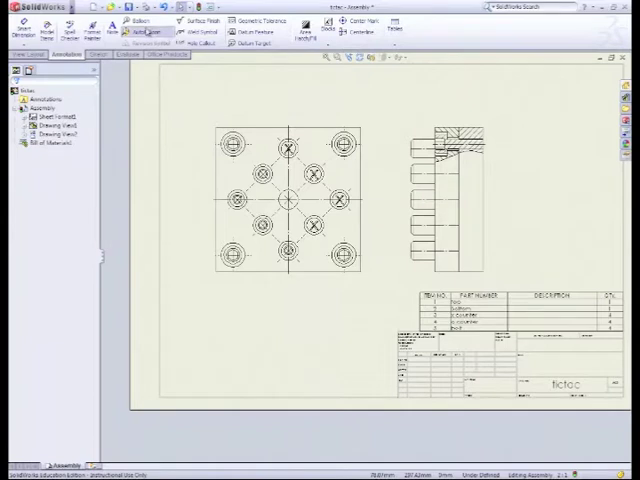
- Attach numbered item balloons to the parts in the side view and position them above it
{"action": "left_click", "coordinate": [148, 28]}
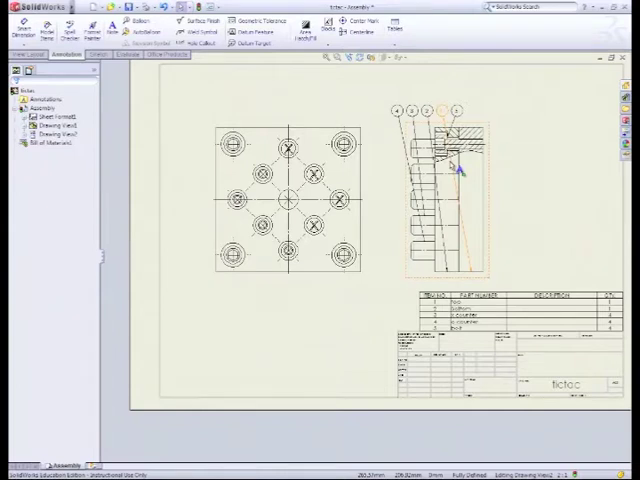
{"action": "left_click", "coordinate": [132, 22]}
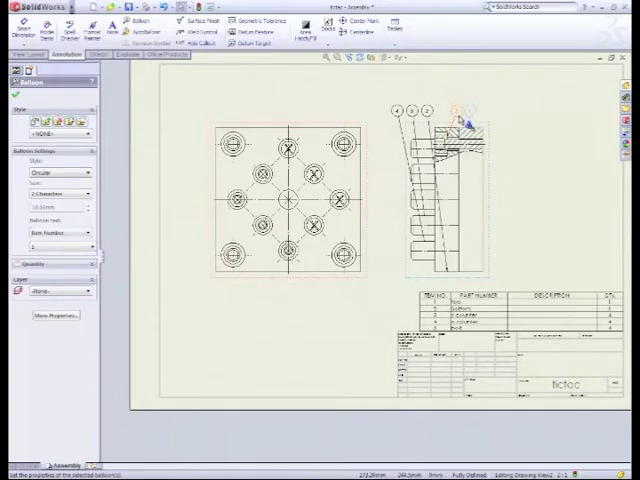
{"action": "left_click_drag", "start_coordinate": [458, 126], "coordinate": [560, 134]}
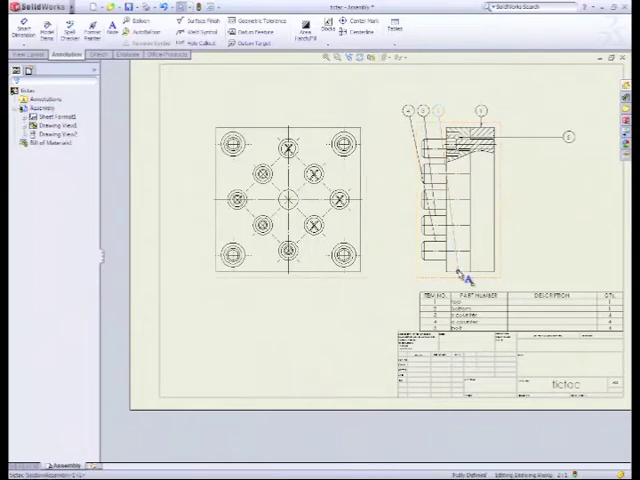
{"action": "left_click", "coordinate": [128, 22]}
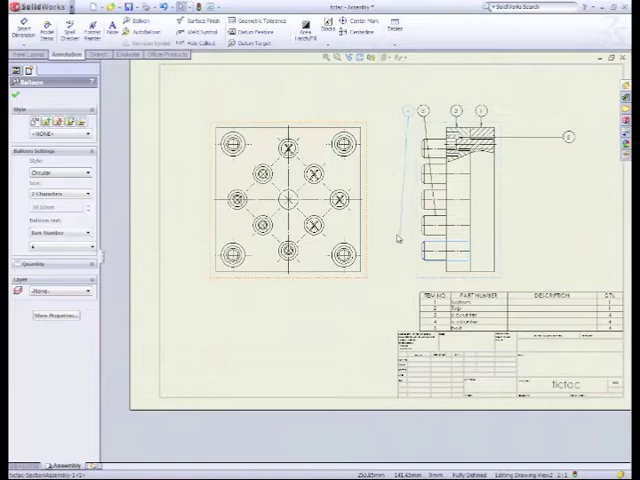
- Attach item balloons to the parts in the top view and finish placement
{"action": "left_click", "coordinate": [262, 180]}
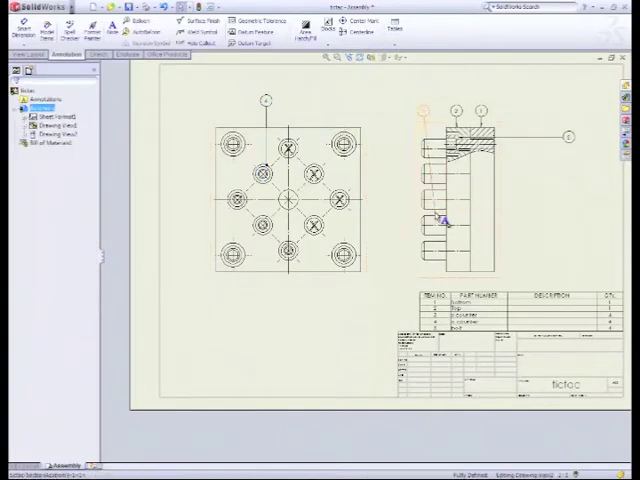
{"action": "left_click", "coordinate": [128, 22]}
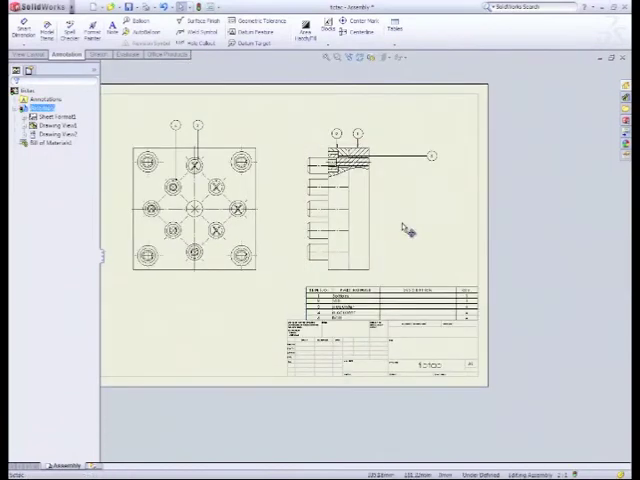
{"action": "mouse_move", "coordinate": [196, 312]}
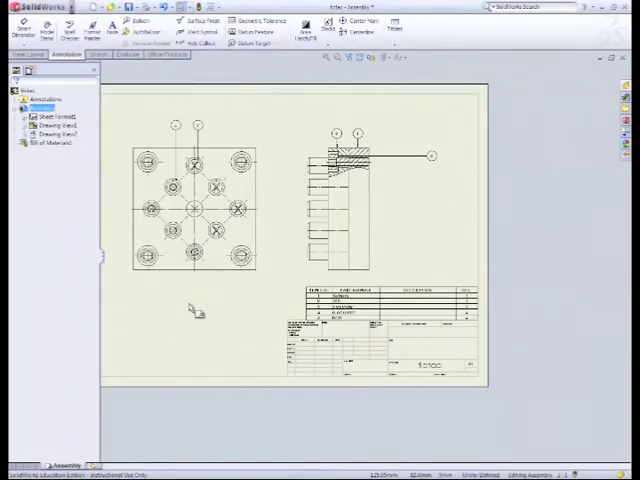
{"action": "mouse_move", "coordinate": [192, 308]}
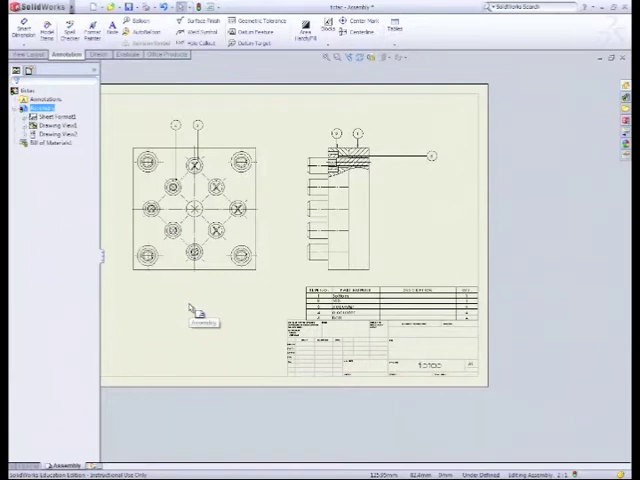
- Edit the title block sheet format and enter 'JODE' in its field
{"action": "right_click", "coordinate": [192, 310]}
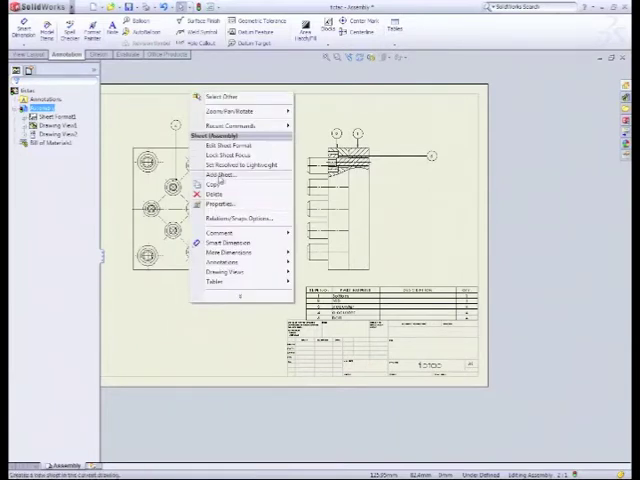
{"action": "left_click", "coordinate": [228, 144]}
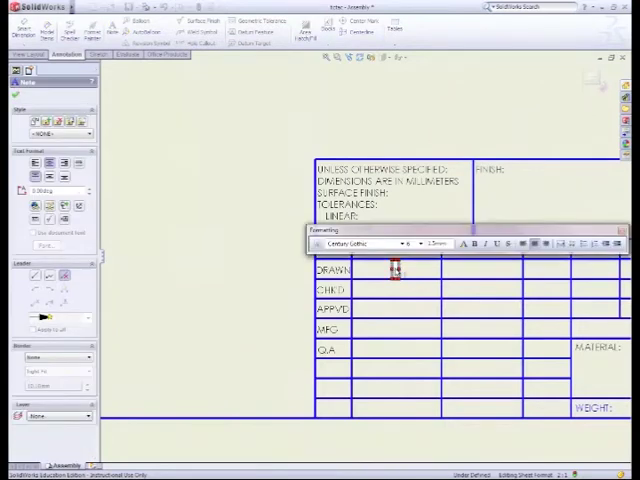
{"action": "type", "text": "JODE"}
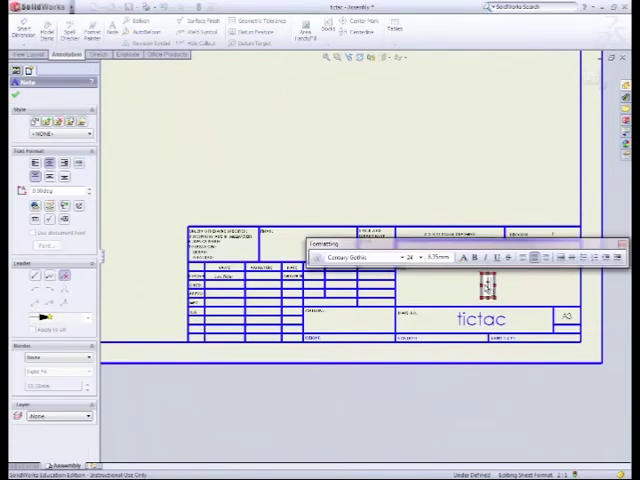
- Enter 'tictact' as the drawing title and begin the assembly description 'Asse'
{"action": "type", "text": "tictact"}
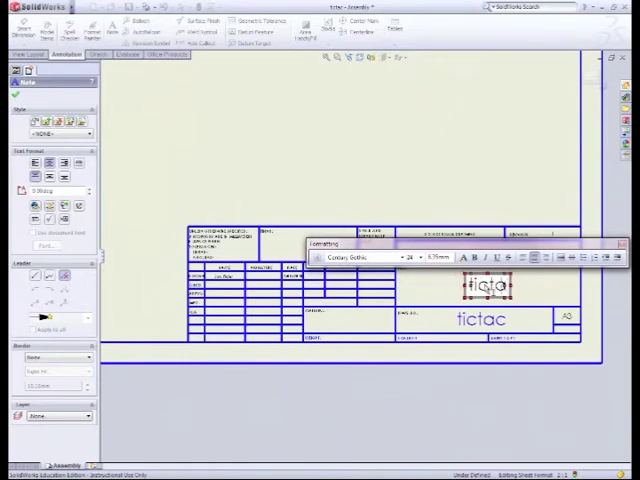
{"action": "type", "text": "Asse"}
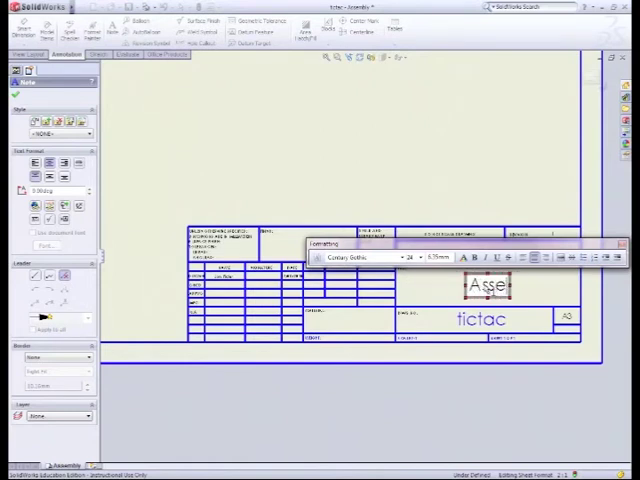